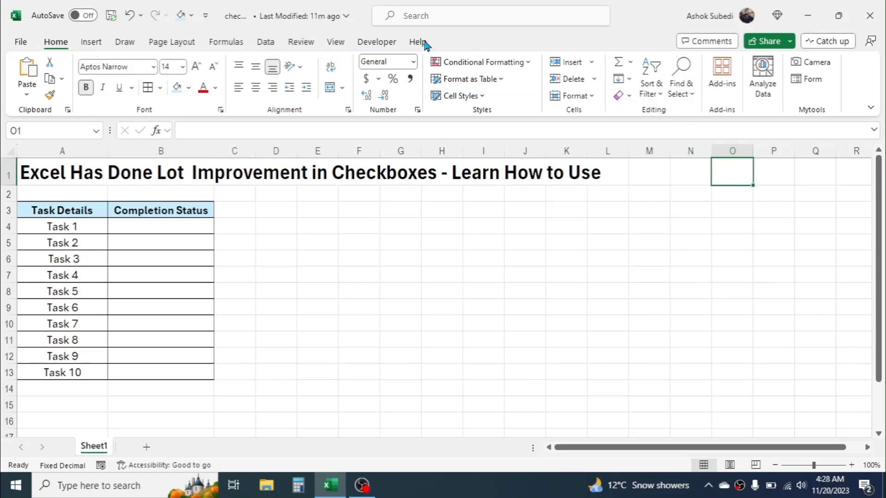
- Draw an old-style Form Control checkbox from the Developer tab as a demonstration
click(377, 42)
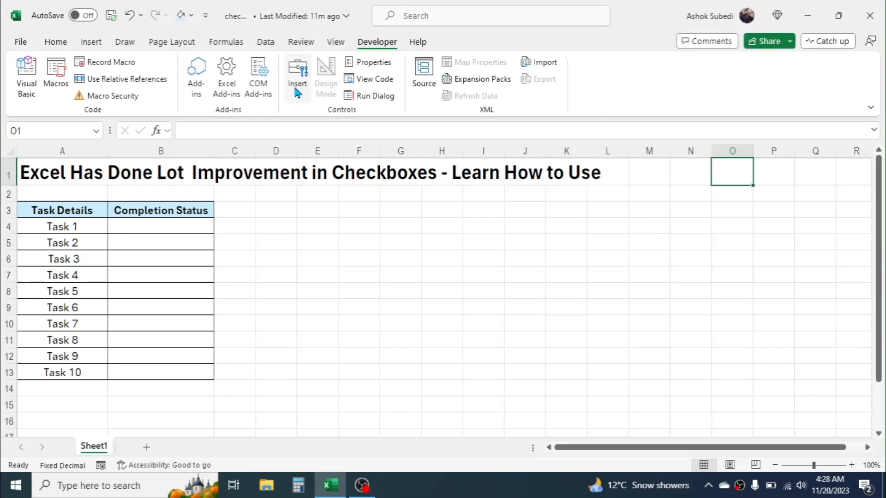
click(296, 77)
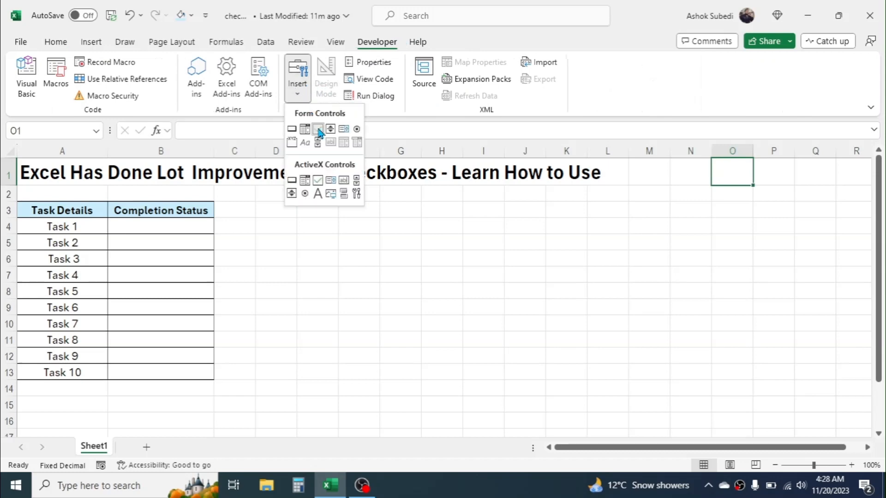
click(317, 129)
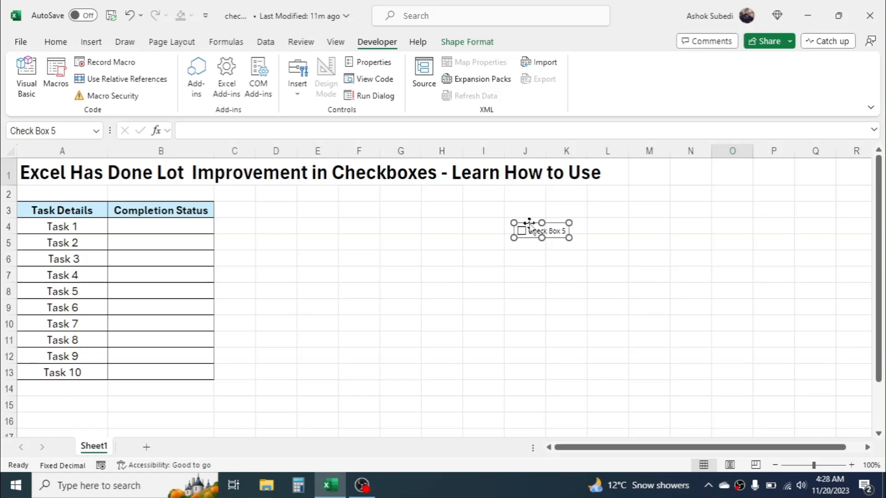
click(732, 172)
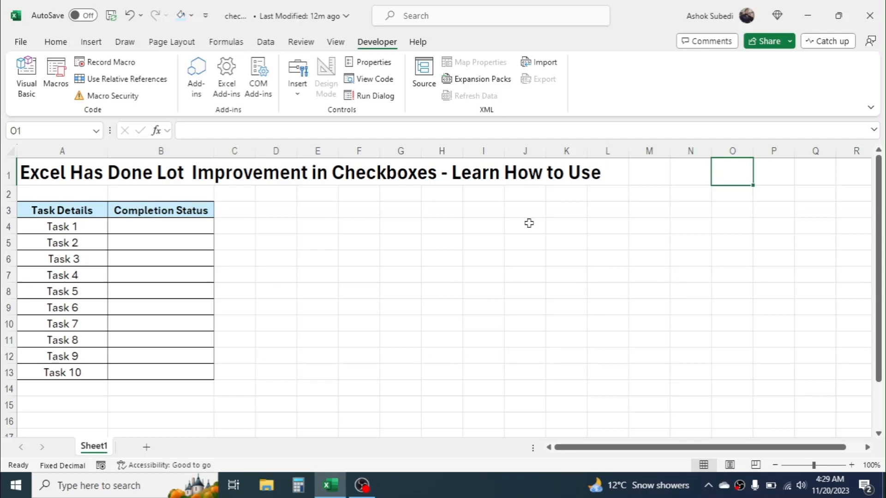
- Select the Completion Status cells B4:B13 for Task 1 through Task 10
click(54, 42)
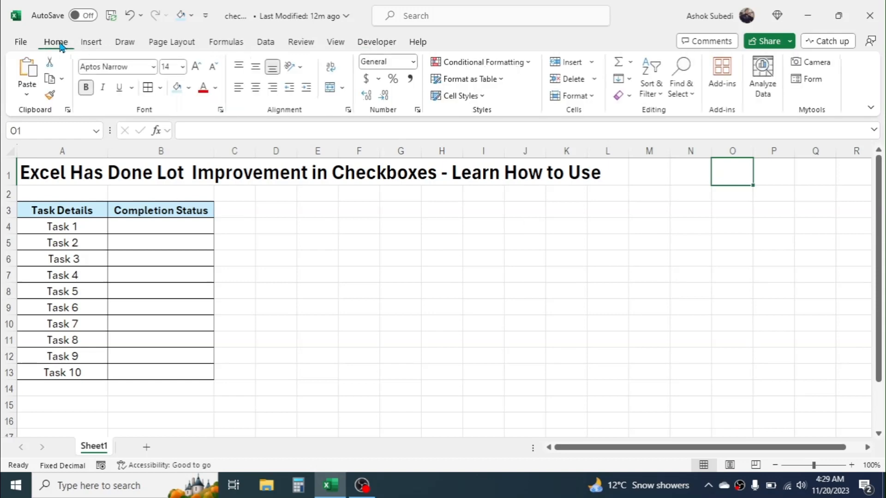
mouse_move(184, 232)
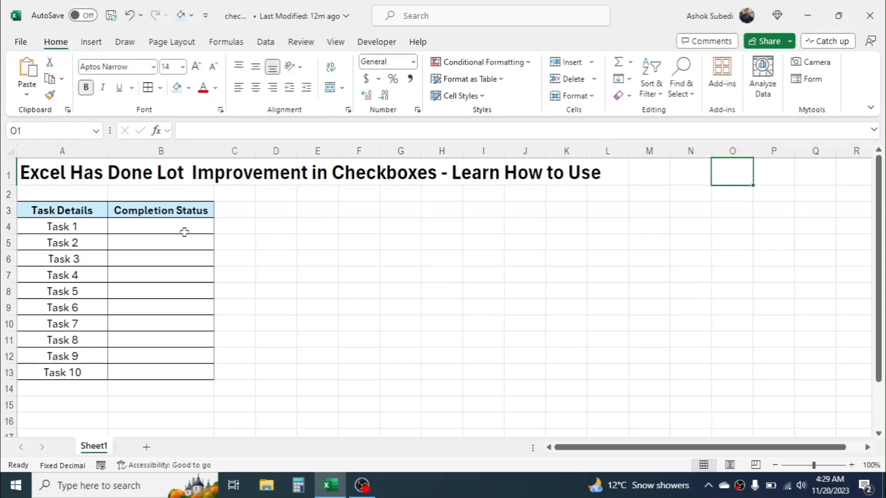
drag(160, 226, 161, 372)
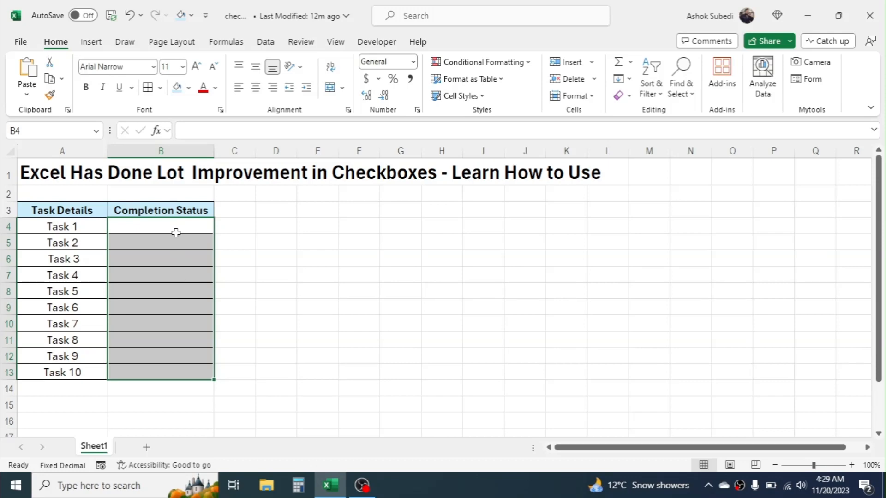
mouse_move(154, 248)
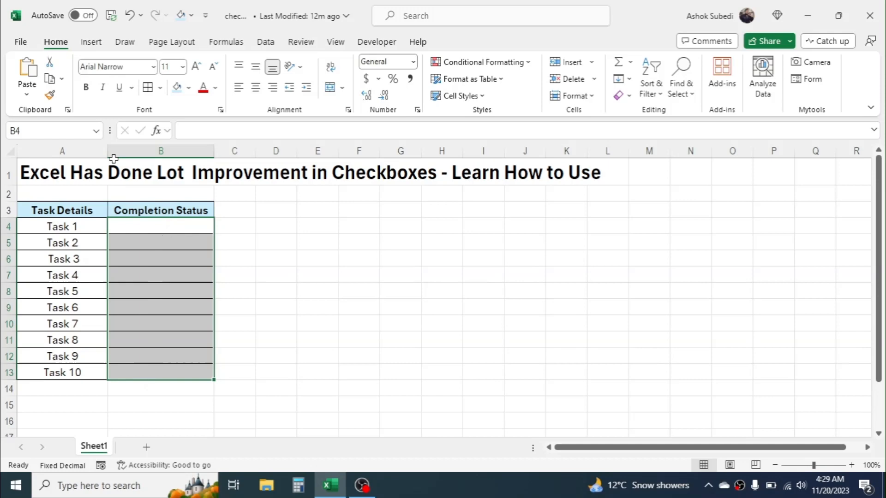
click(90, 42)
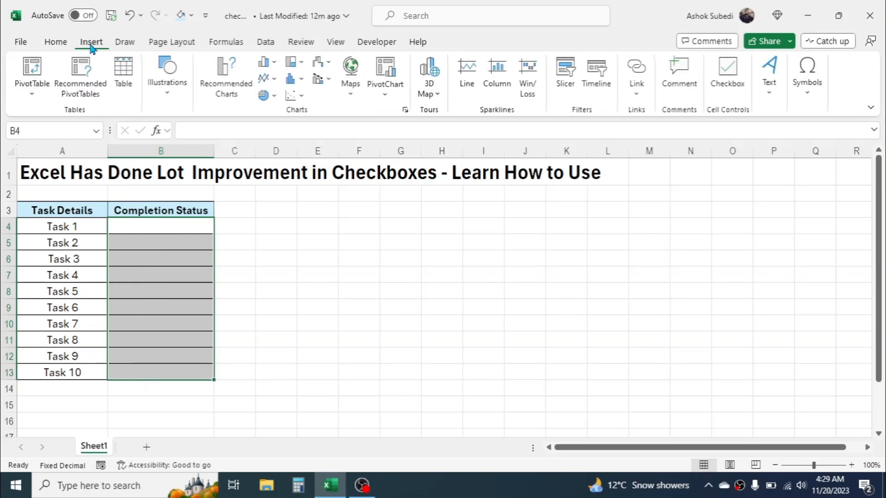
mouse_move(707, 116)
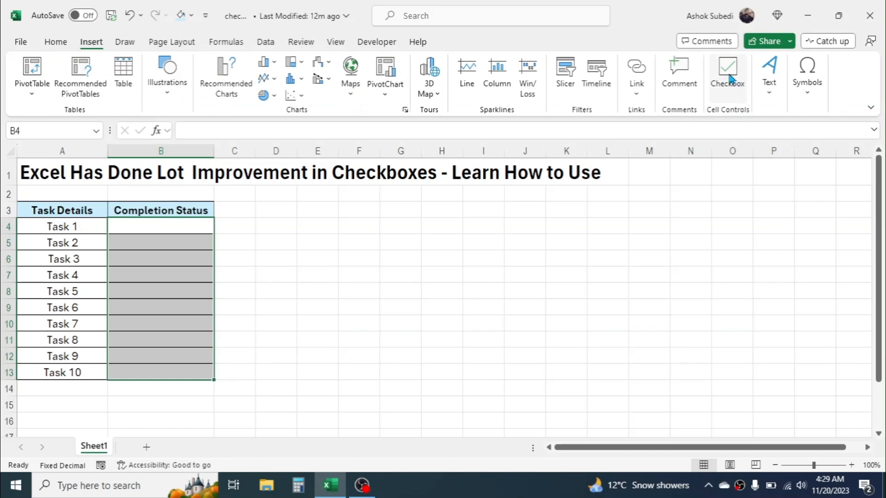
- Insert checkboxes into B4:B13 and test-toggle Task 1's box on and off
click(727, 74)
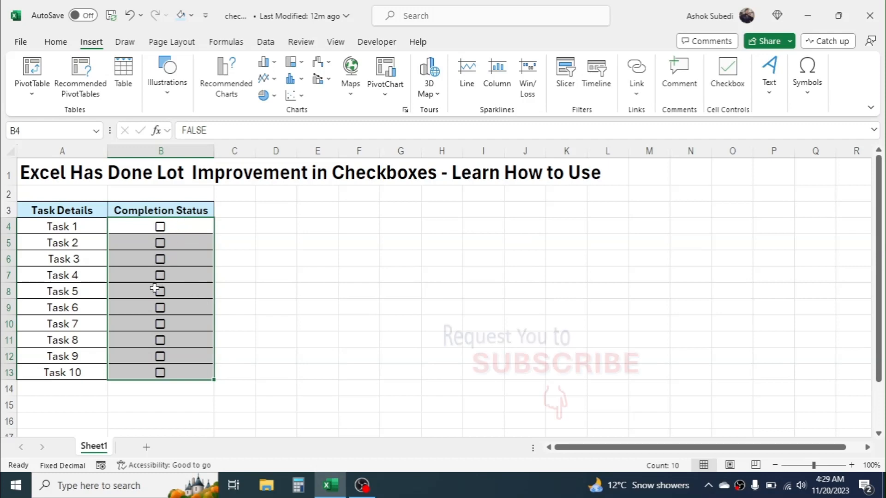
click(359, 307)
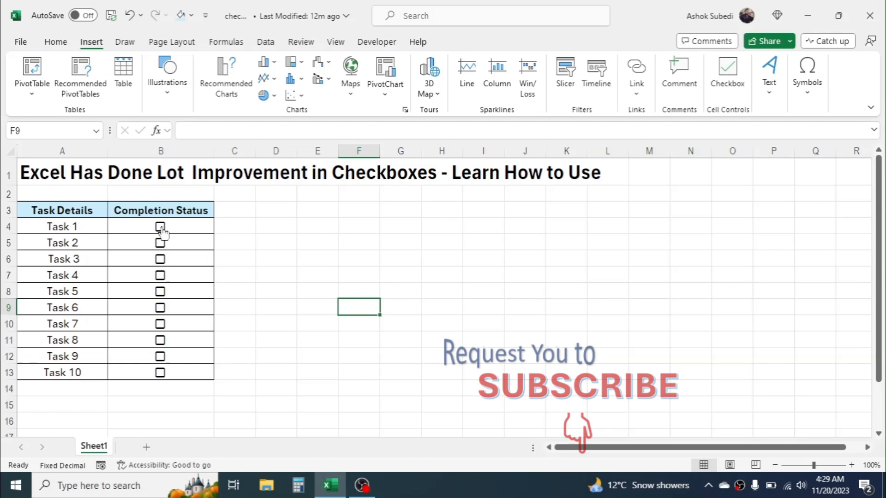
click(161, 227)
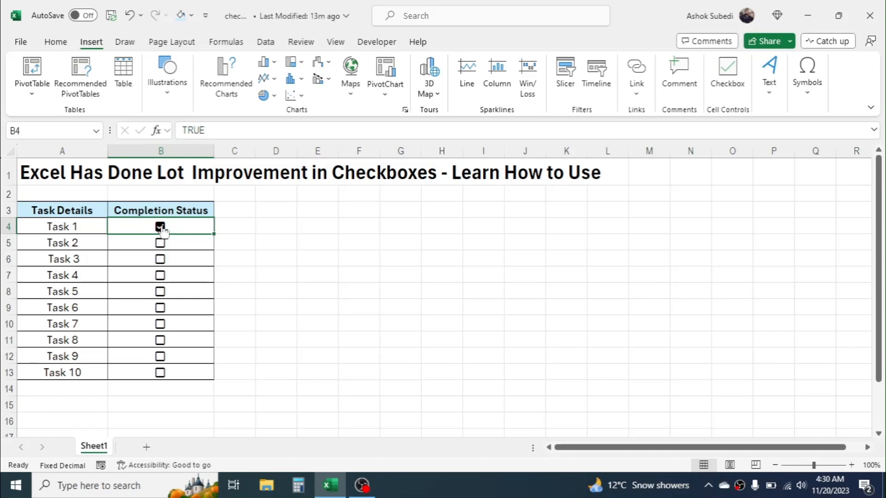
click(160, 227)
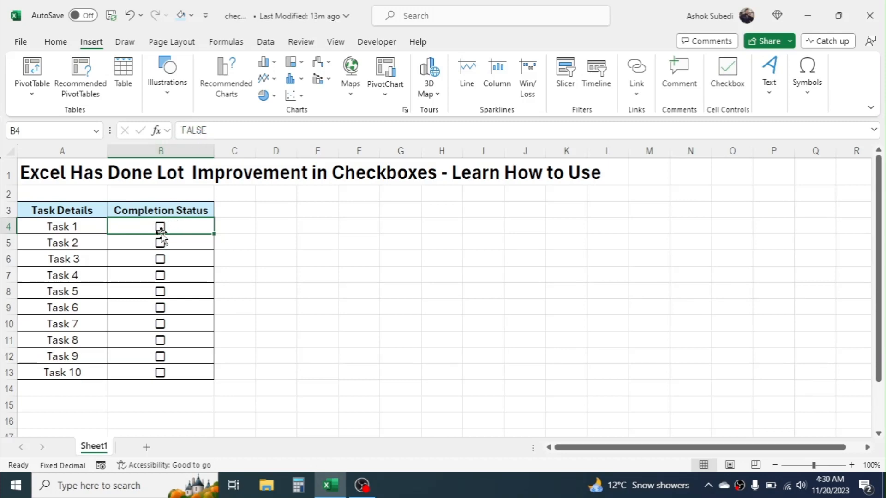
- Tick the checkboxes for Task 1, Task 3, Task 5 and Task 8
click(160, 227)
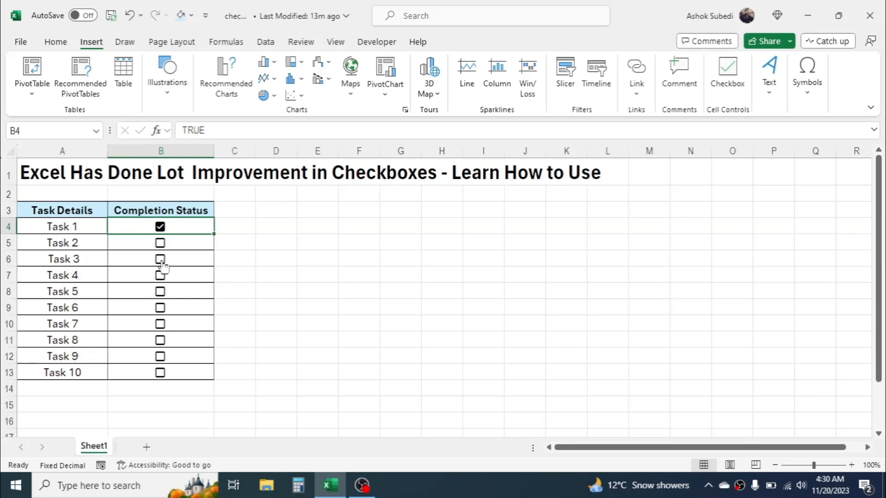
click(161, 259)
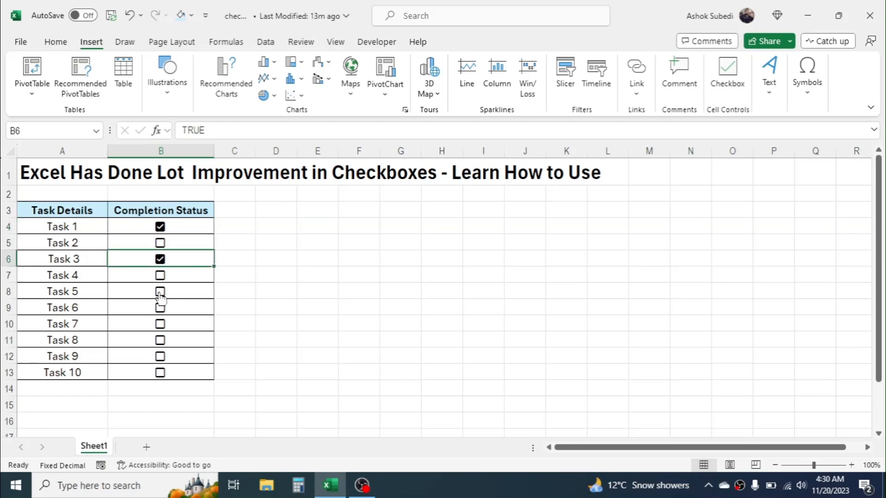
click(159, 290)
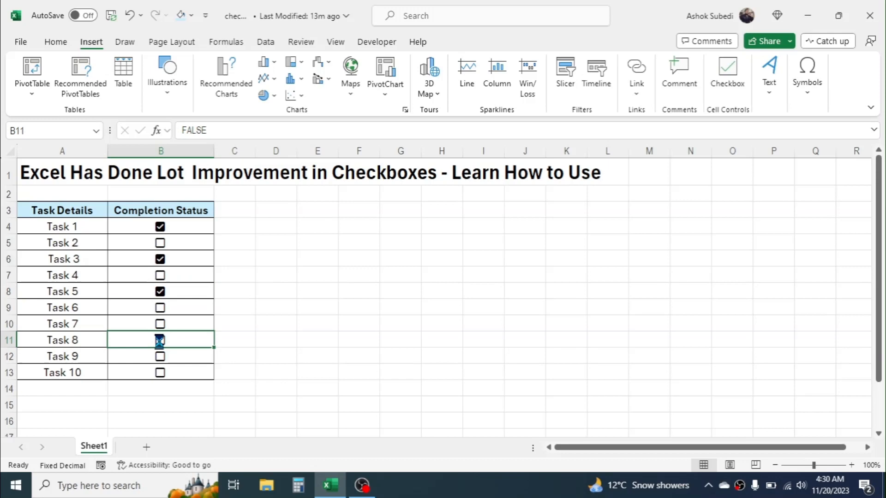
click(160, 339)
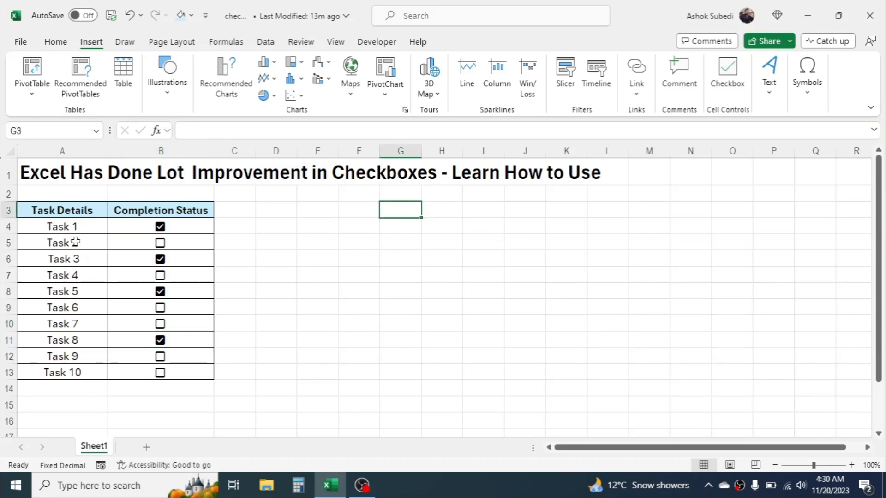
mouse_move(397, 210)
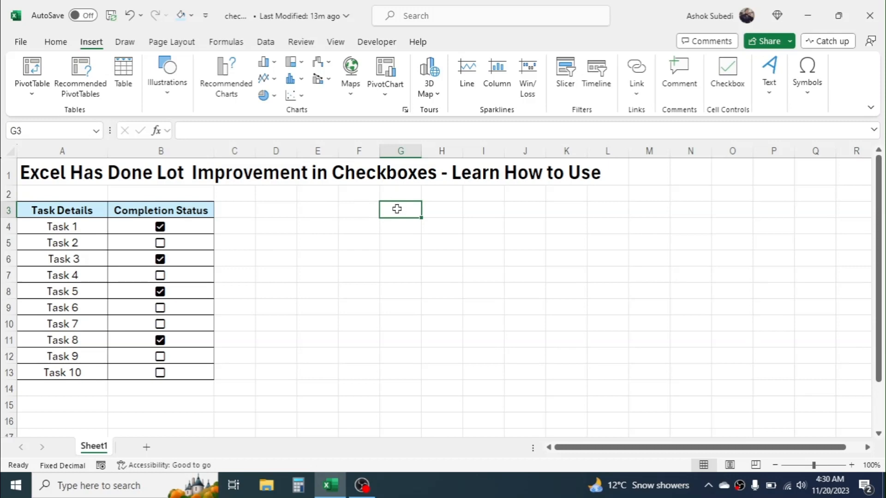
mouse_move(225, 288)
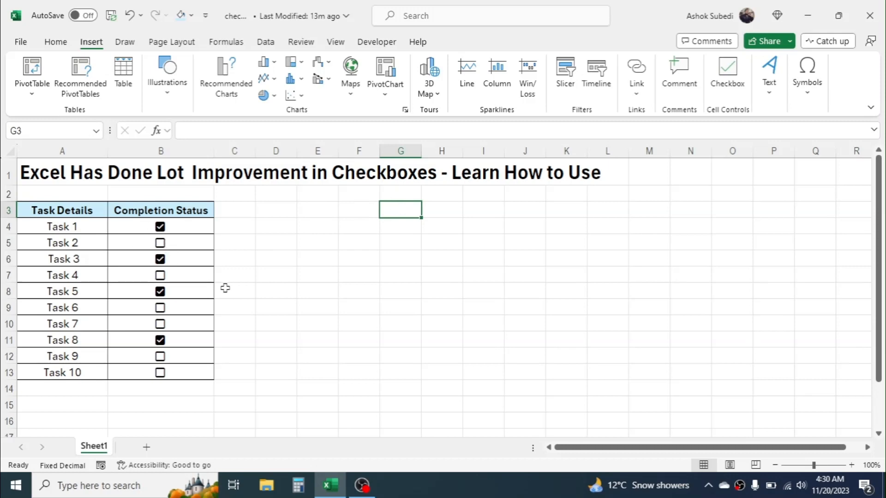
mouse_move(403, 246)
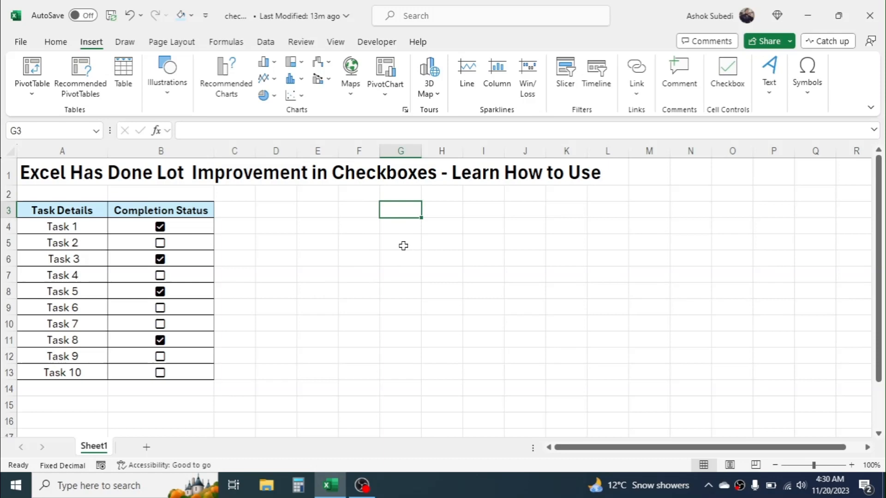
- Enter =FILTER(A4:A13,B4:B13=TRUE,"") in G3 to list the ticked tasks
text(=FILTER()
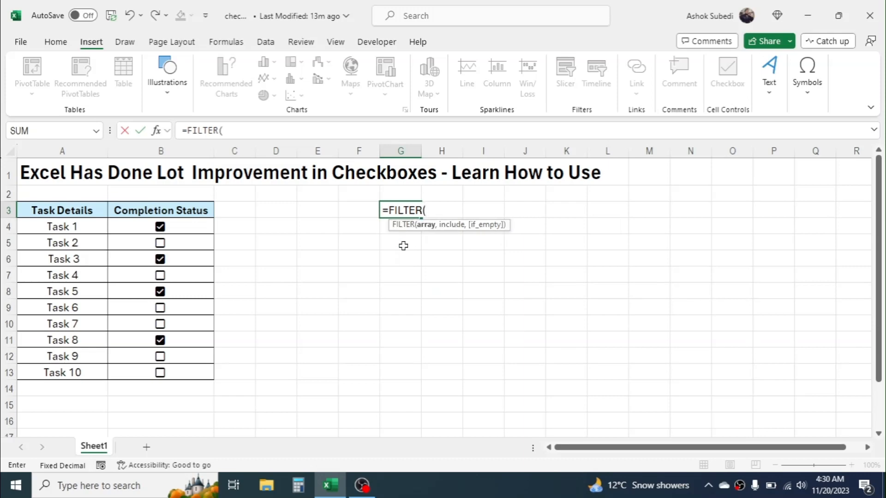
mouse_move(82, 227)
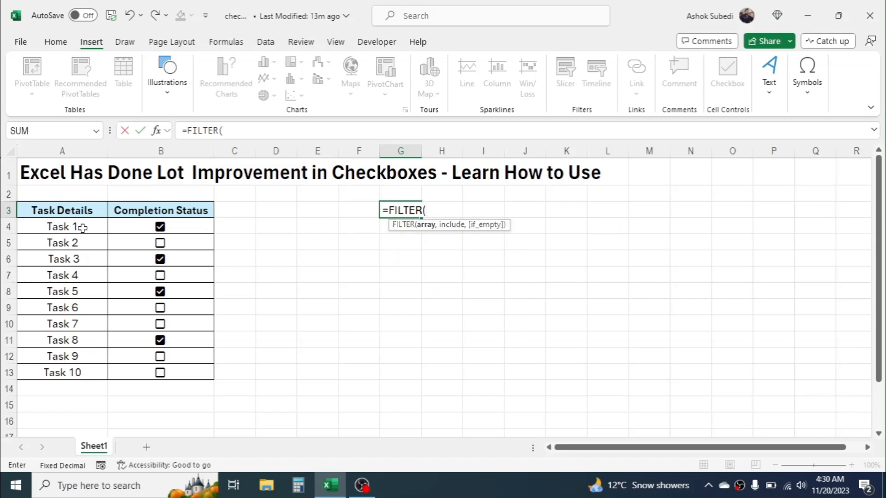
drag(62, 227, 62, 372)
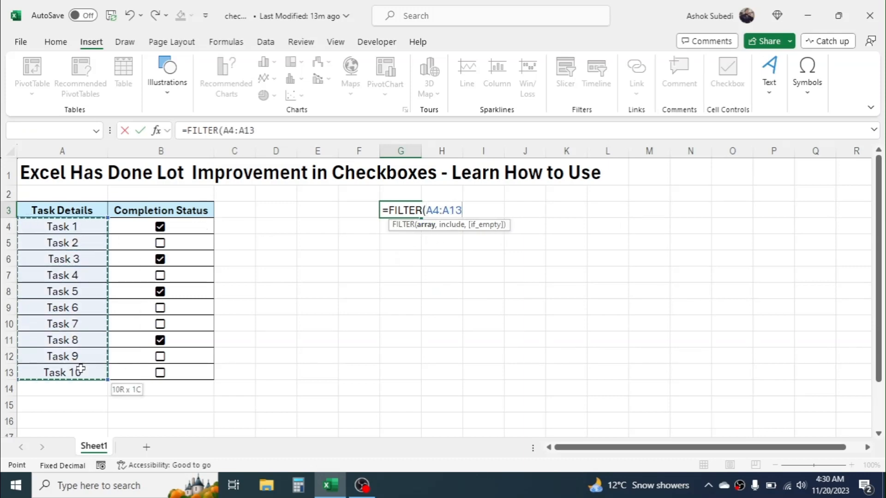
text(,)
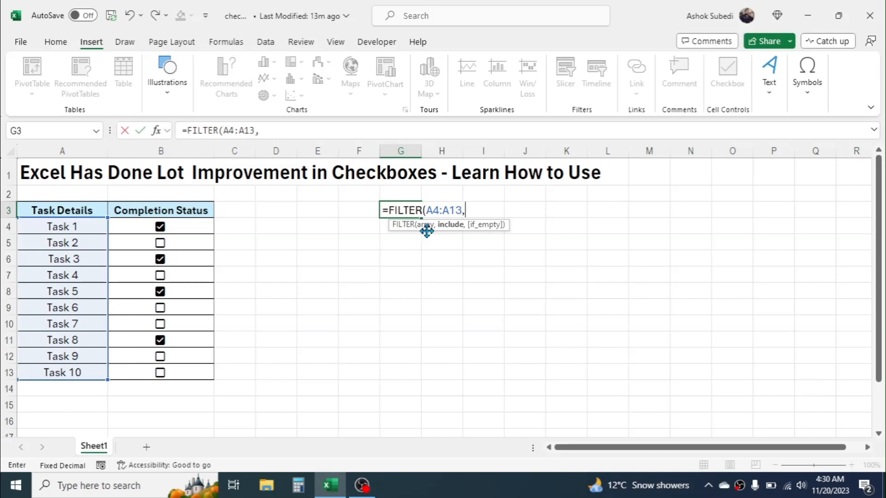
mouse_move(187, 225)
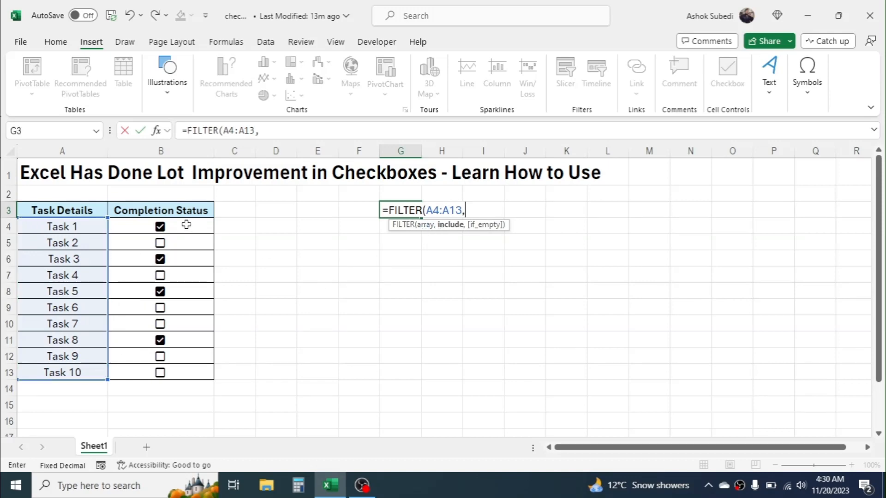
drag(160, 226, 160, 372)
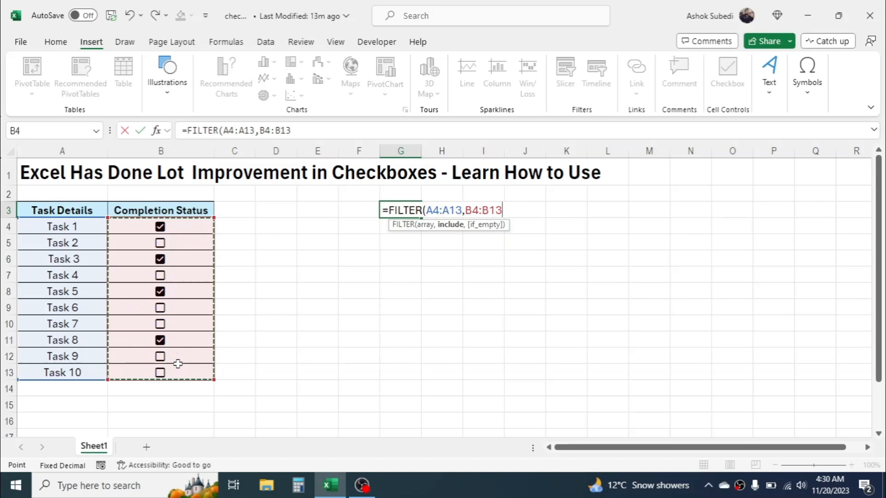
text(=)
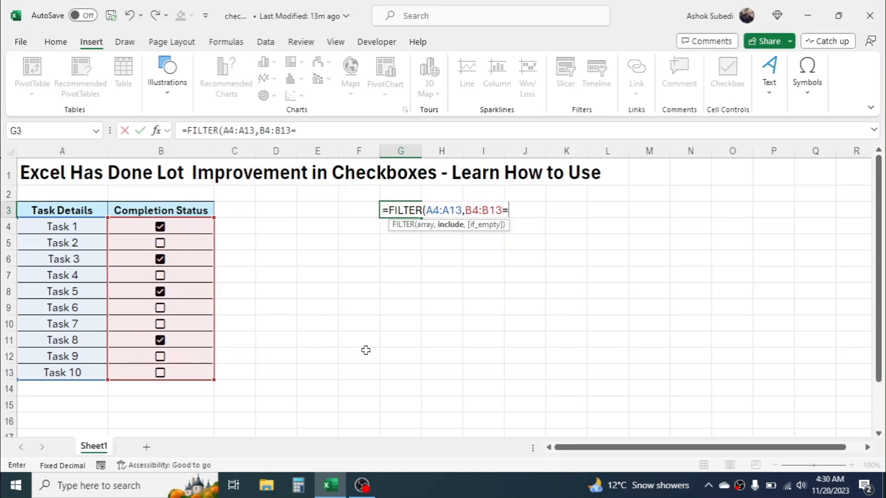
text(TRUE)
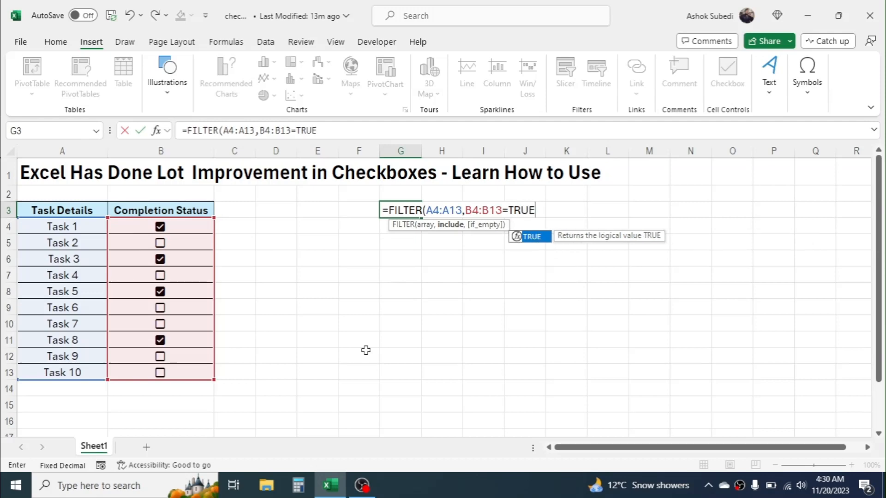
text(,)
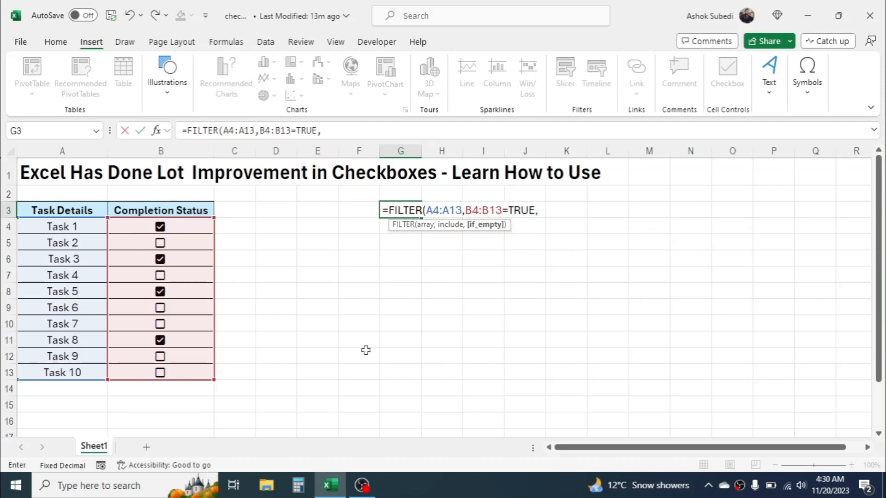
mouse_move(578, 281)
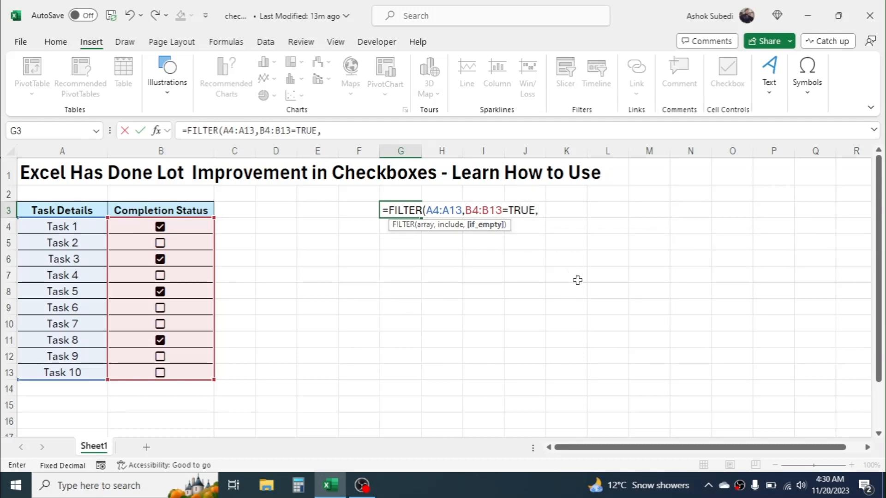
text(""))
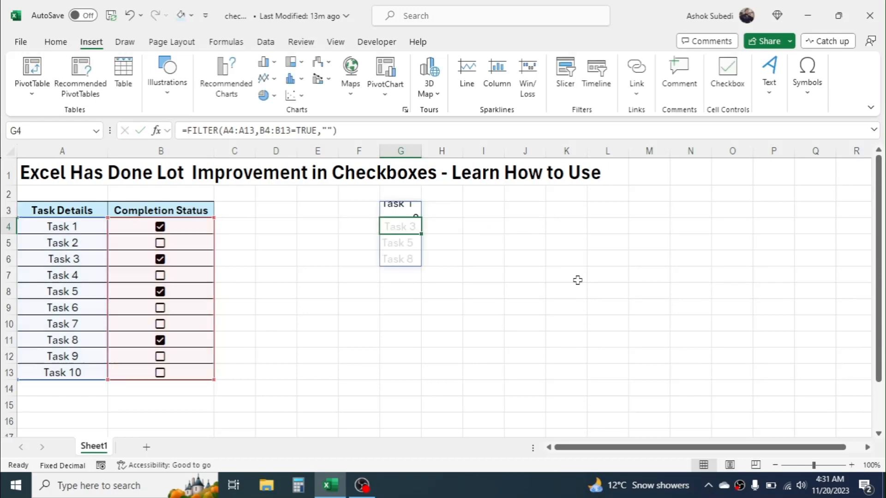
- Tick Task 10's checkbox so Task 10 joins the filtered list
click(483, 226)
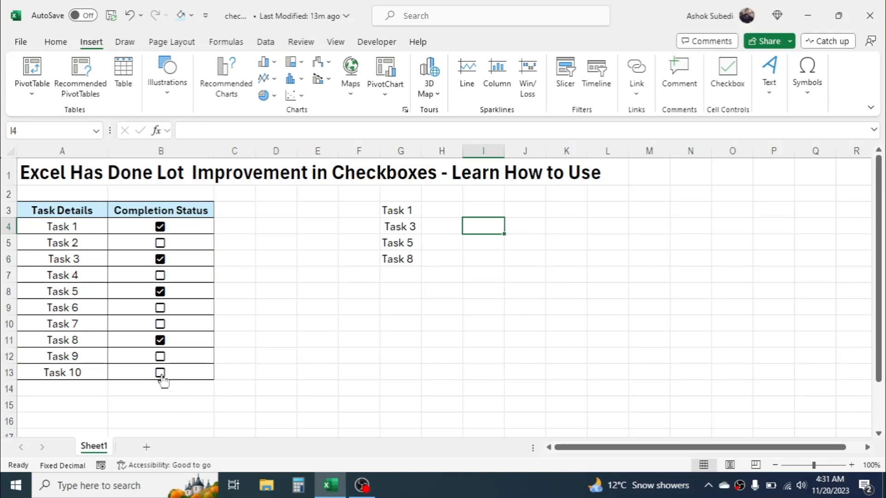
click(161, 372)
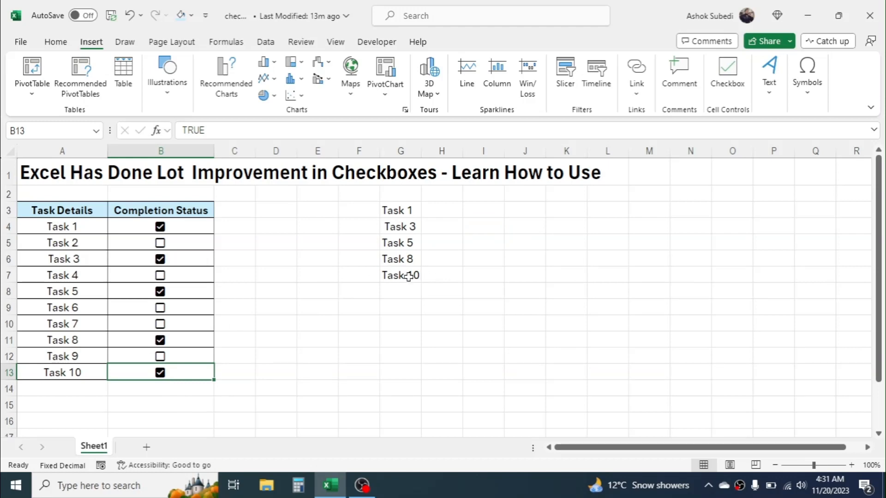
mouse_move(452, 317)
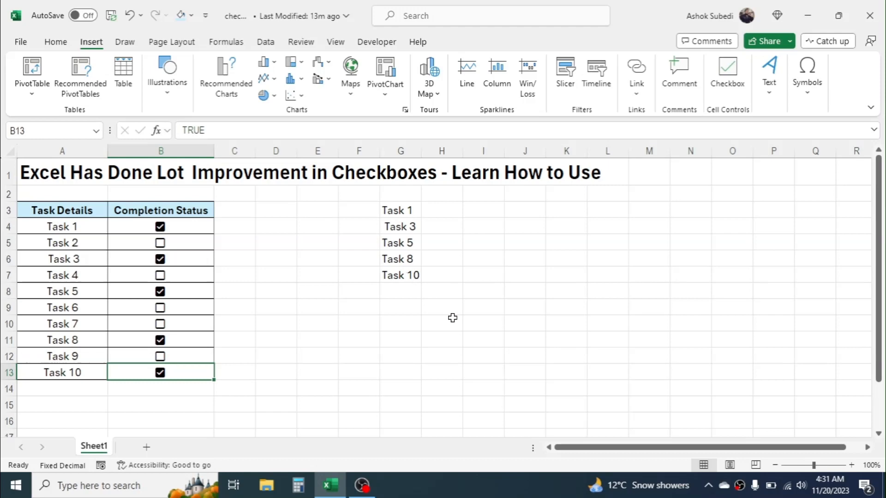
mouse_move(404, 245)
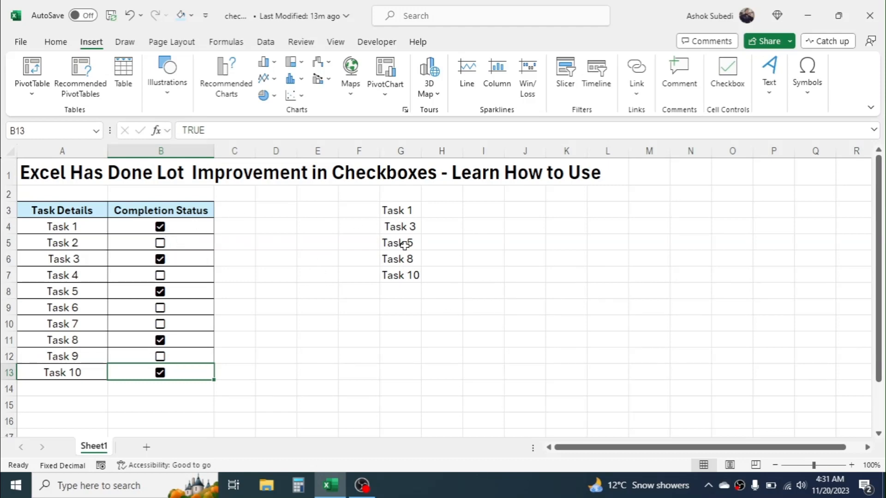
mouse_move(324, 279)
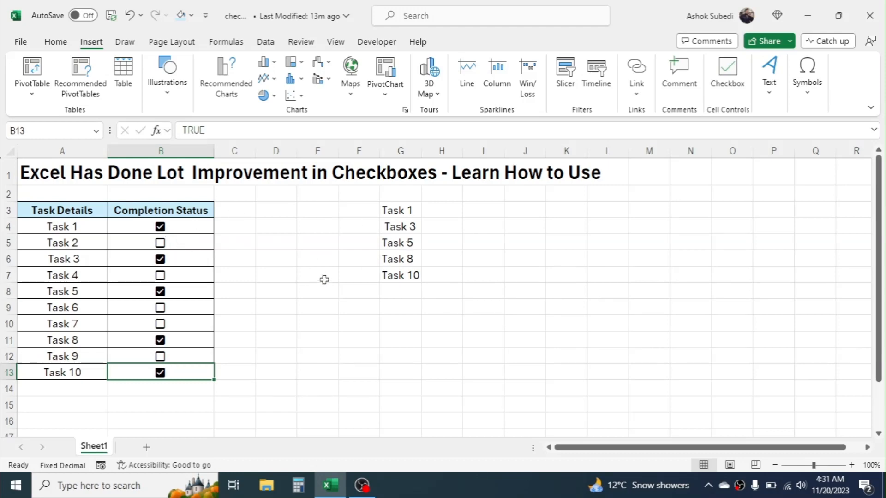
mouse_move(180, 281)
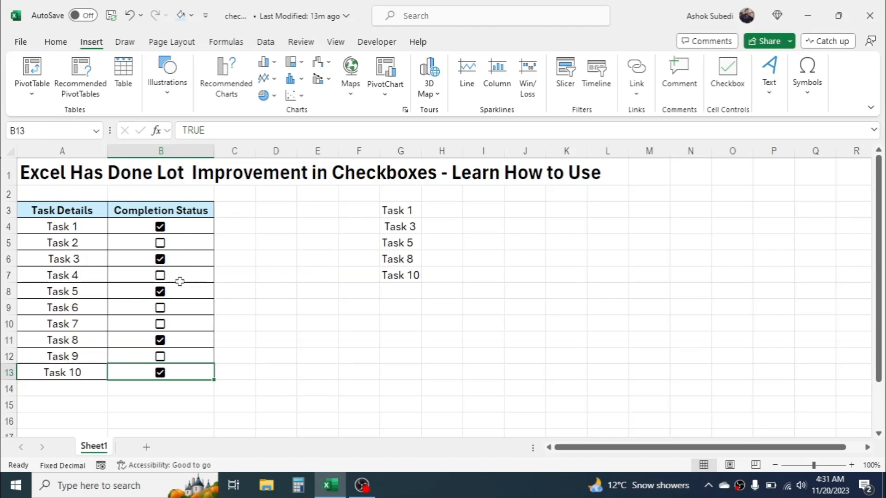
mouse_move(440, 192)
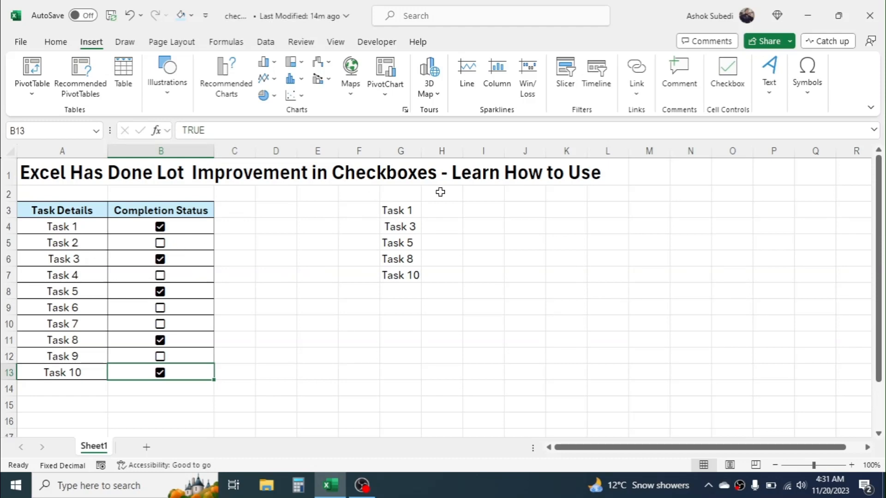
- Label 'No. of completed task' and count them with =COUNTIF(B4:B13,TRUE)
click(401, 323)
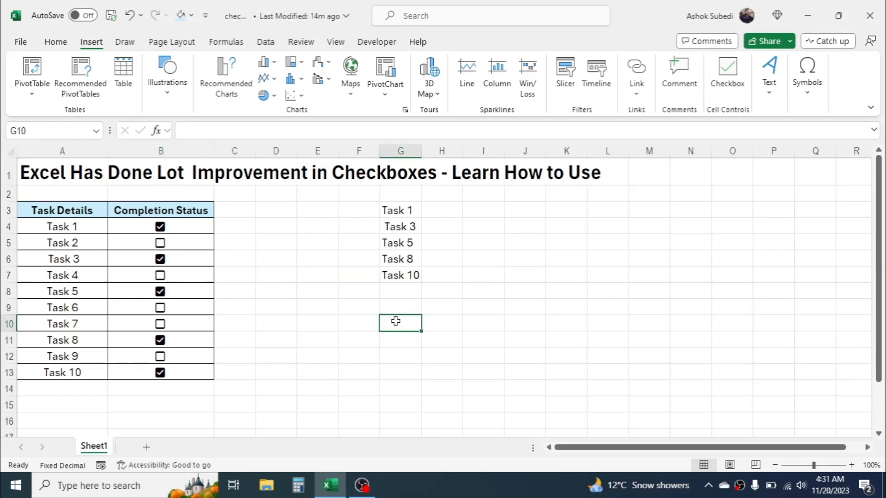
mouse_move(552, 327)
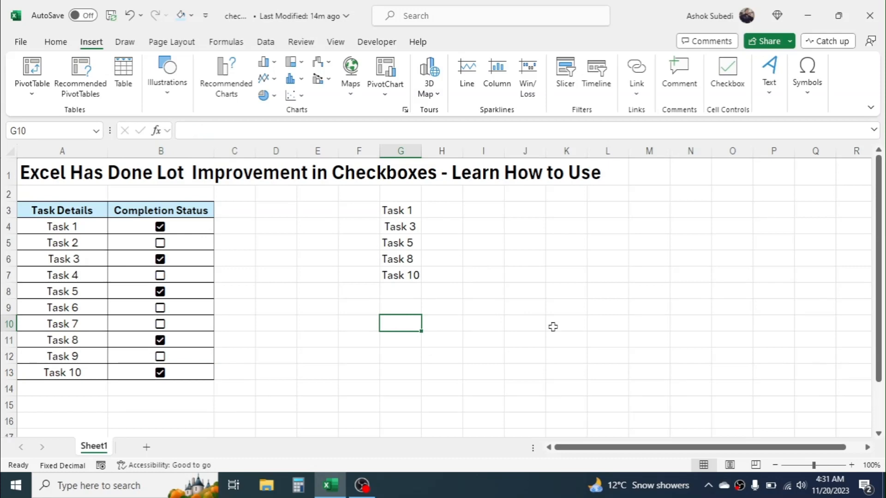
text(No of Comple)
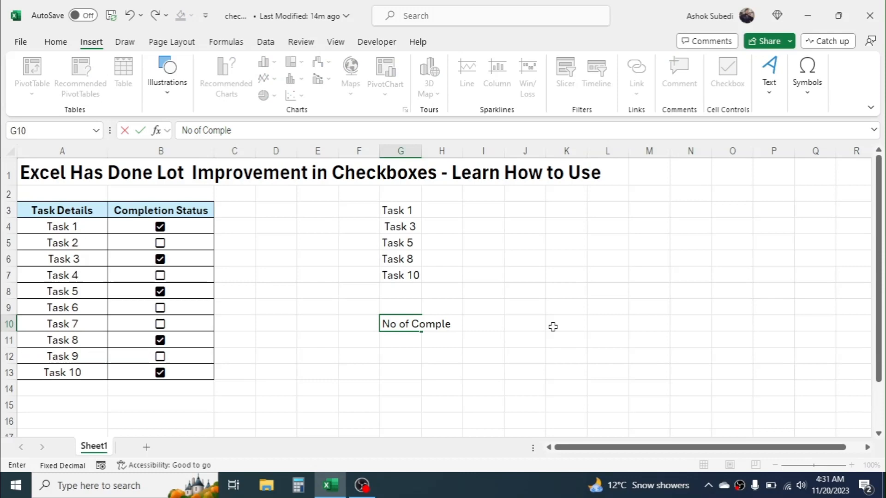
text(ted Task)
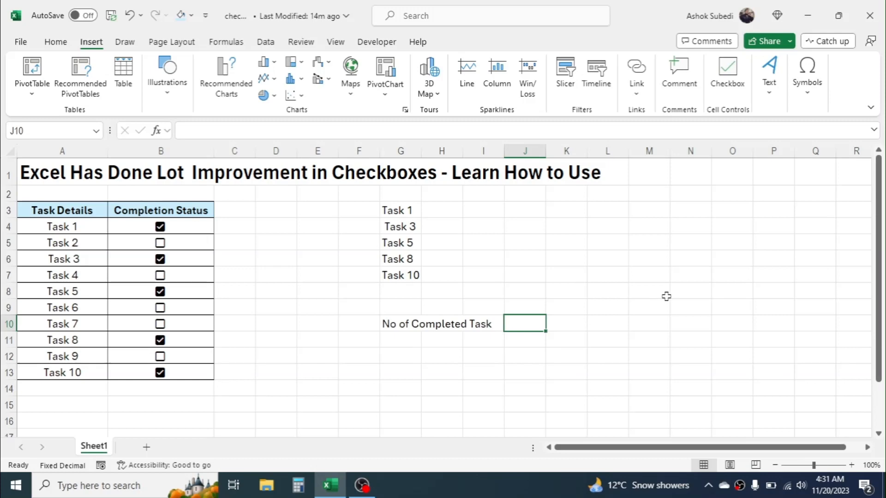
text(=C)
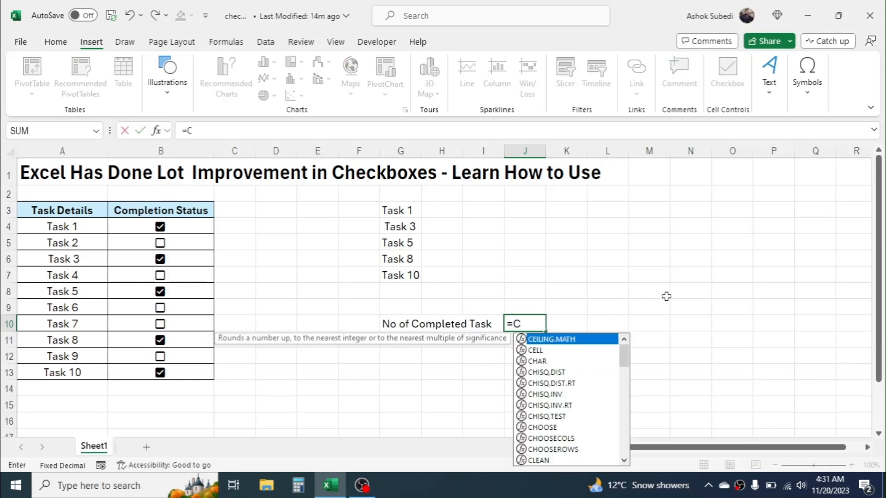
text(OUNTIF()
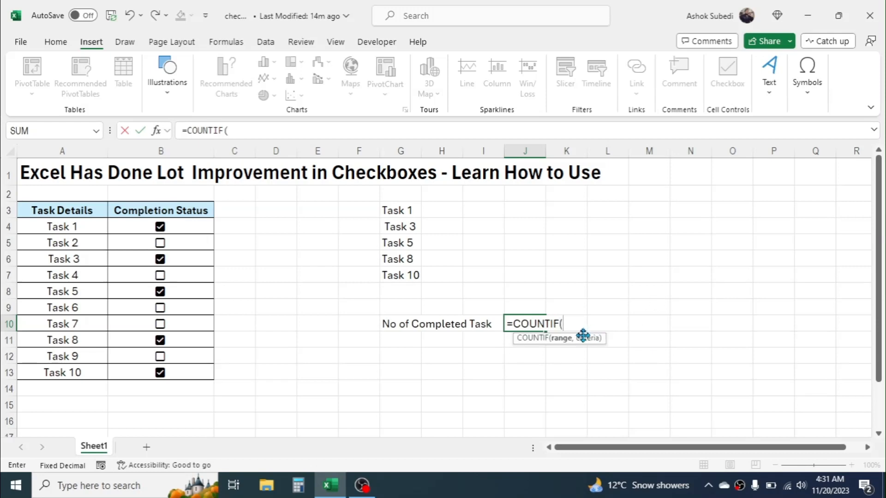
mouse_move(195, 228)
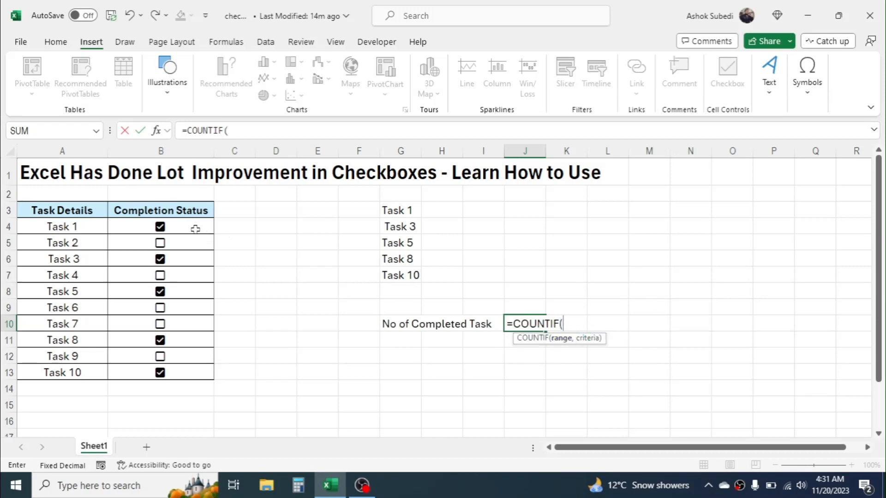
drag(161, 227, 161, 372)
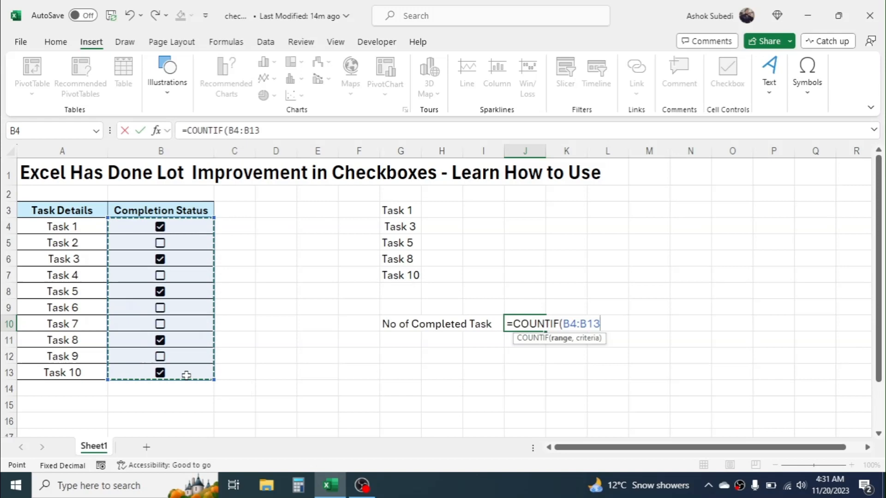
text(,)
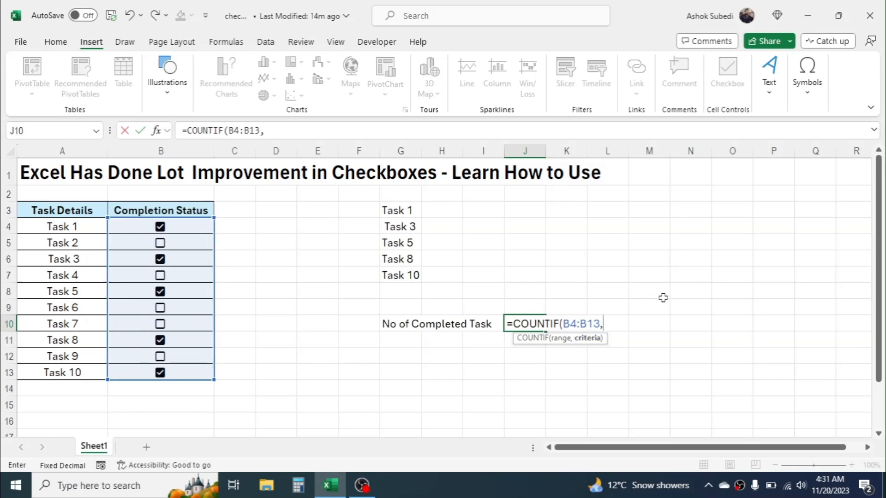
text(T)
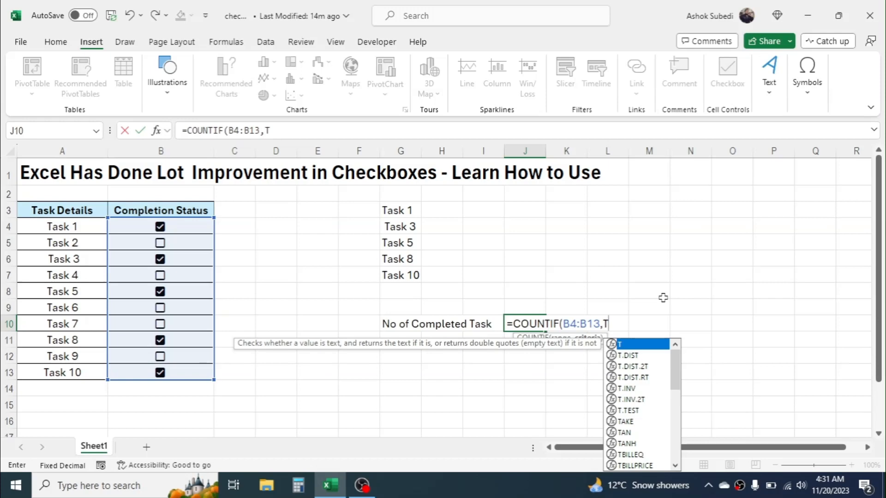
text(RUE)
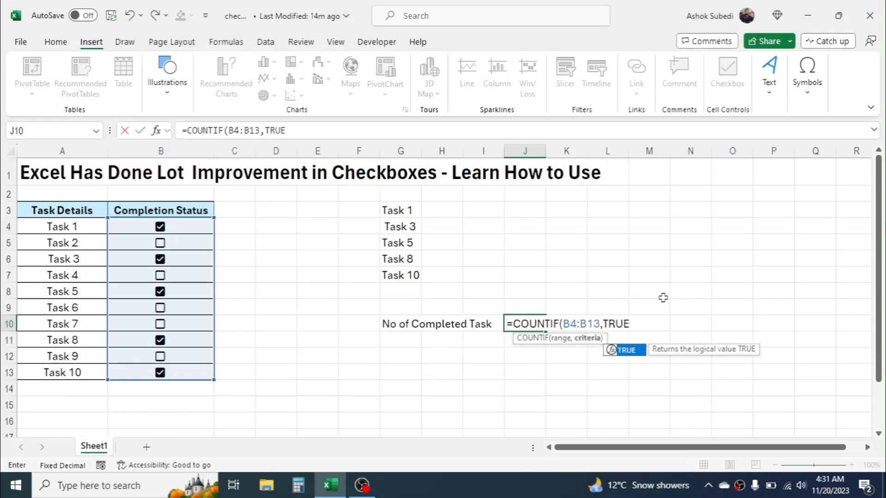
key(Enter)
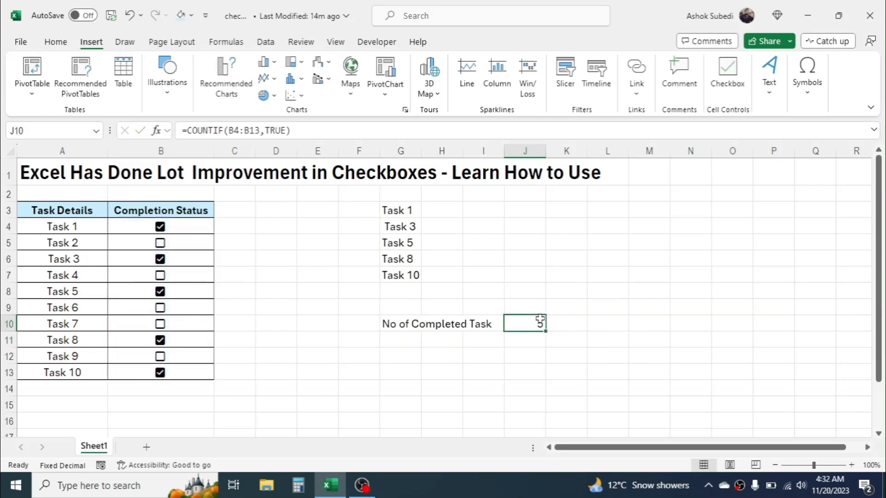
- Untick Task 1 and Task 5, dropping the completed count to 3
click(161, 227)
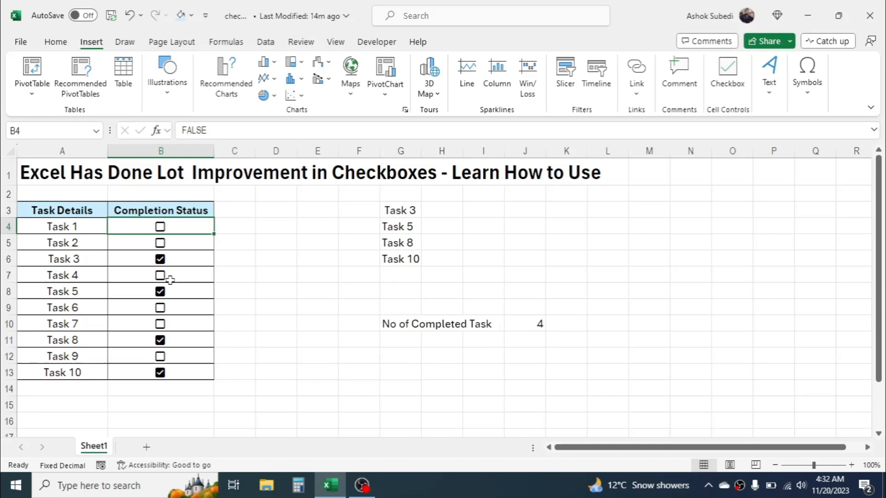
click(159, 291)
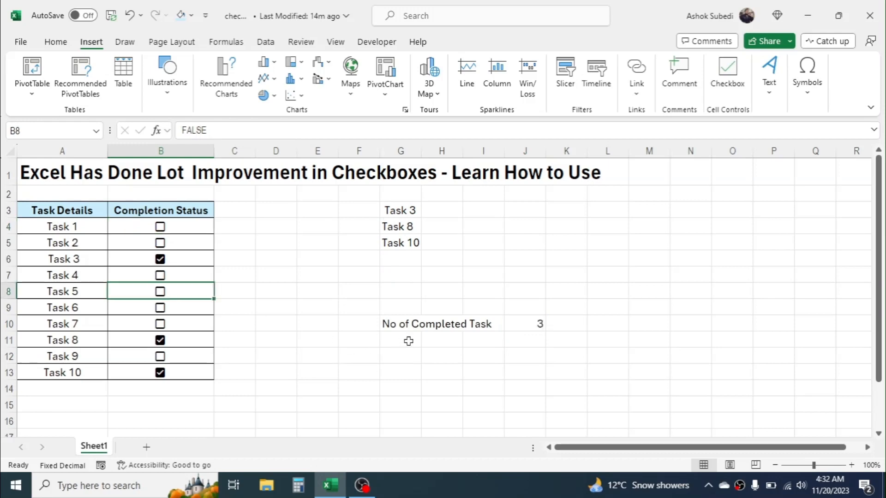
click(400, 339)
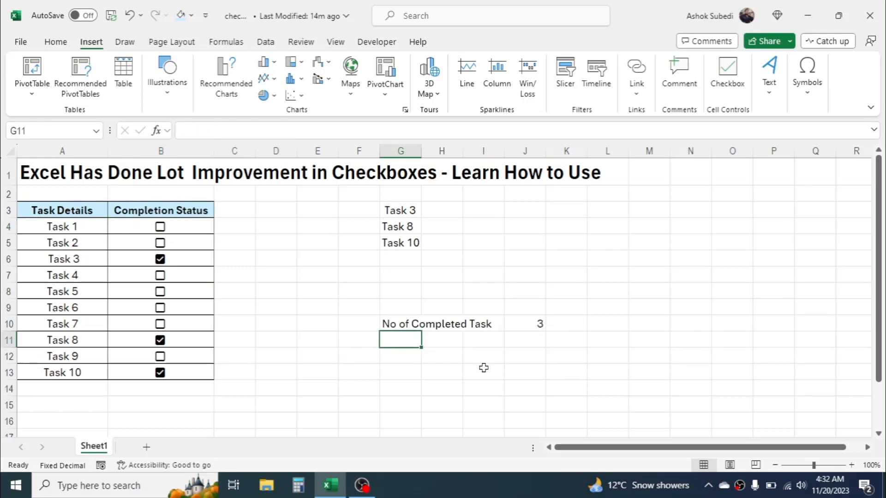
- Label cell G11 'No. of uncomplete task'
text(No. of)
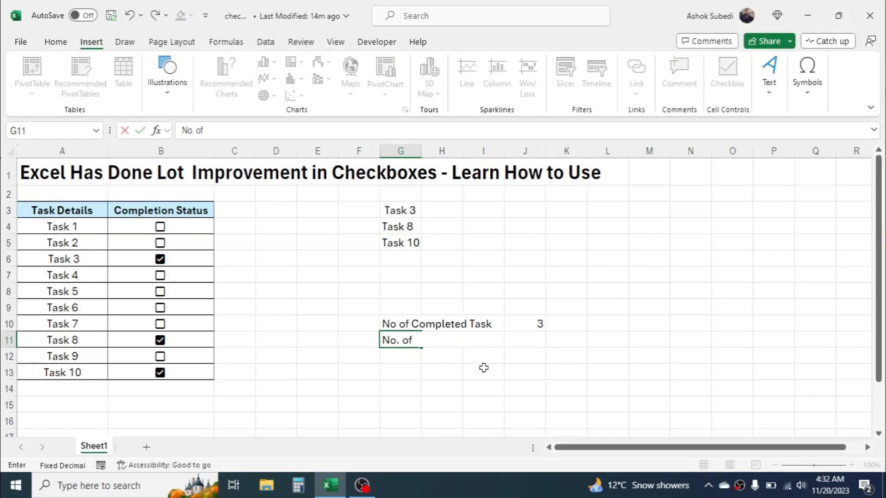
text(unc)
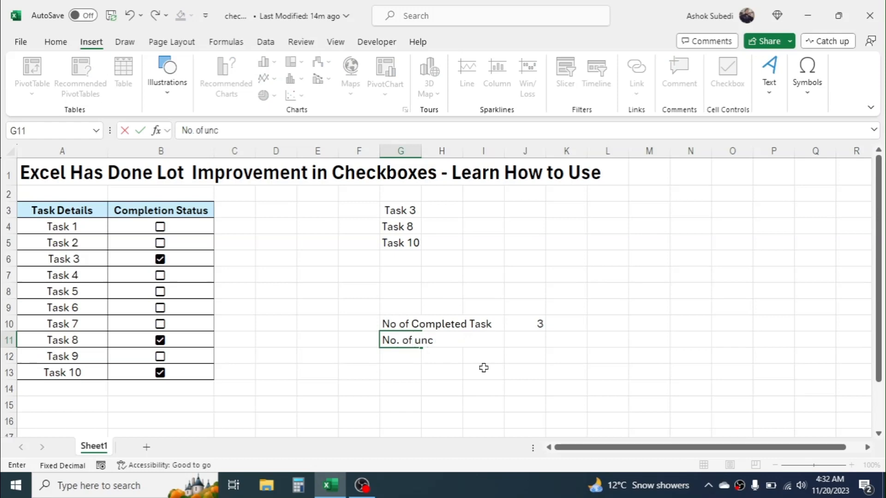
text(omplete)
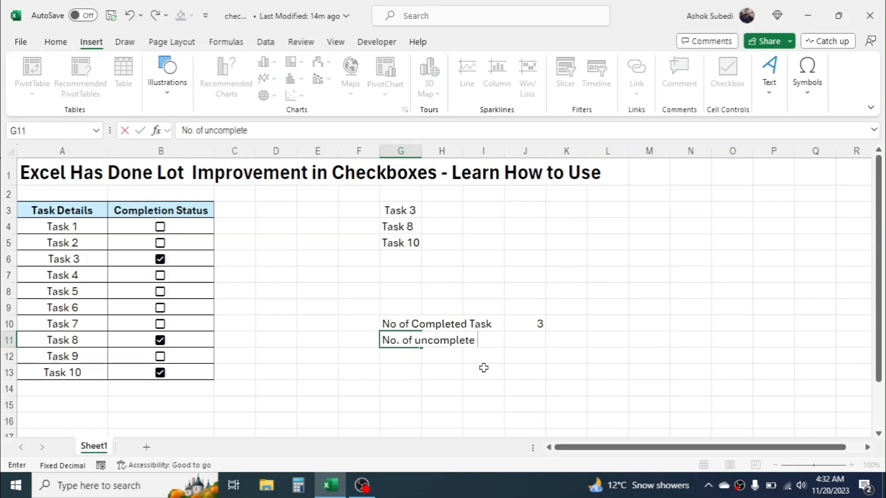
text(task)
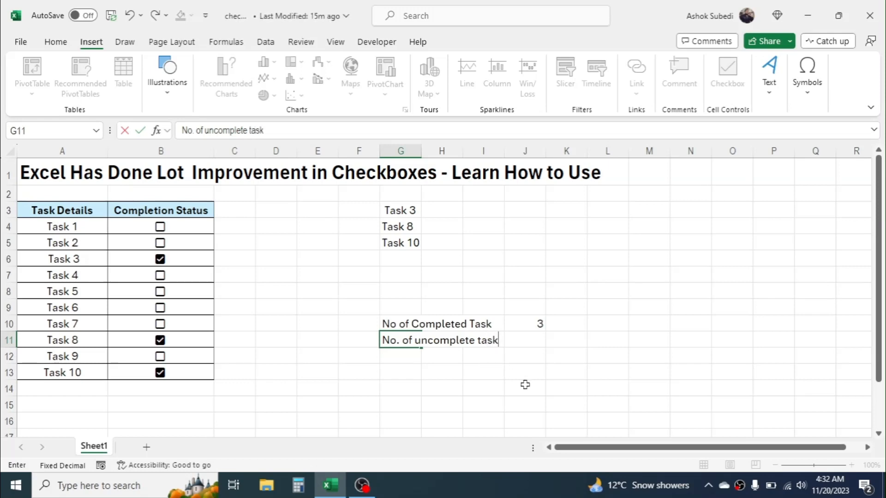
- Count uncompleted tasks with =COUNTIF(B4:B13,FALSE) in J11, then tick Task 1
click(524, 339)
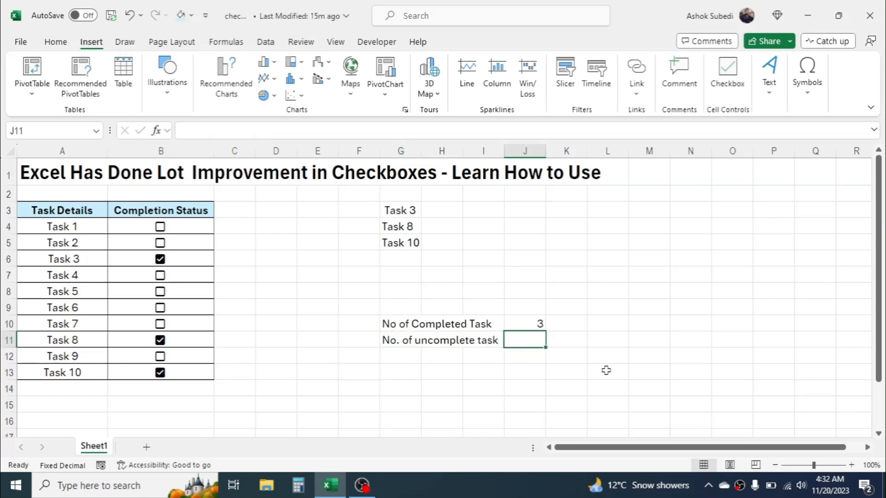
text(=count)
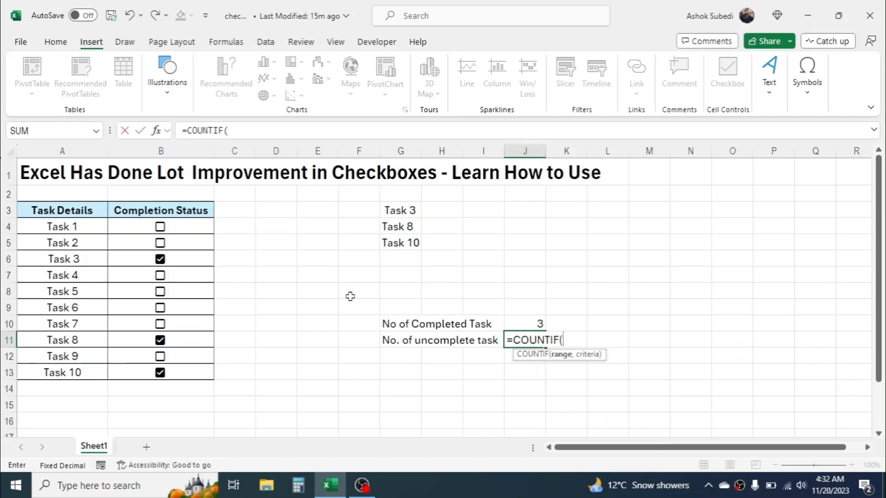
drag(160, 227, 161, 372)
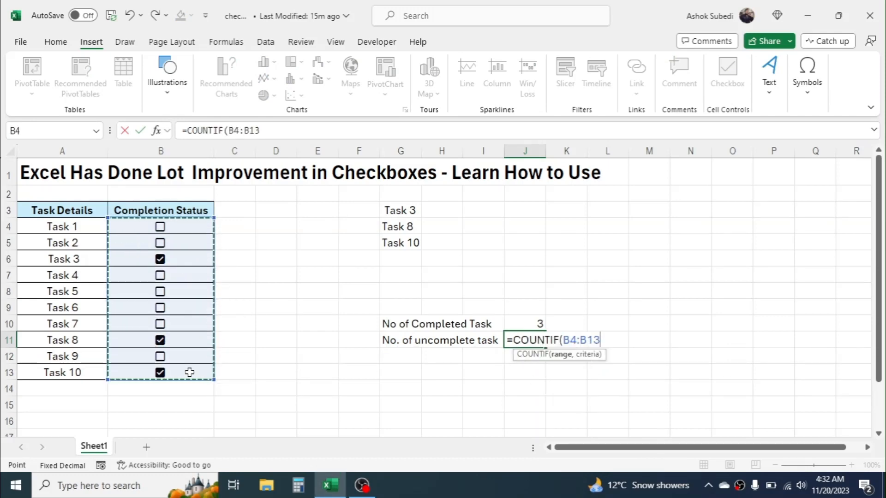
text(,)
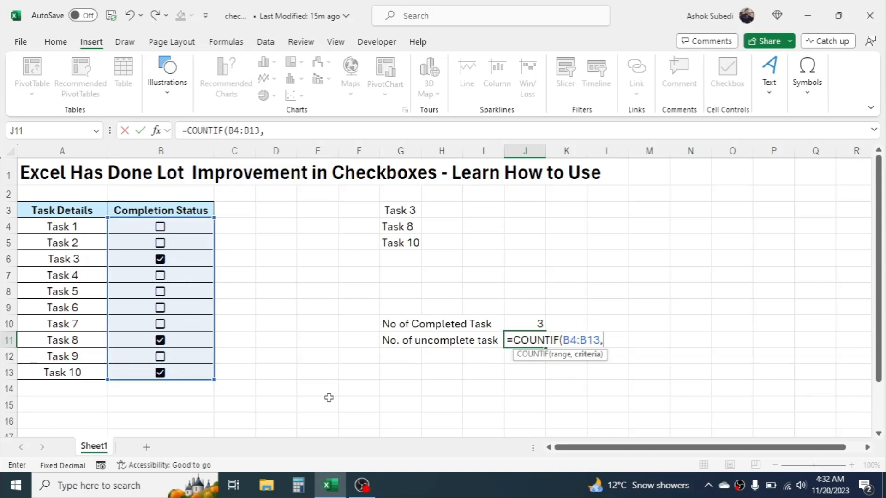
text(FA)
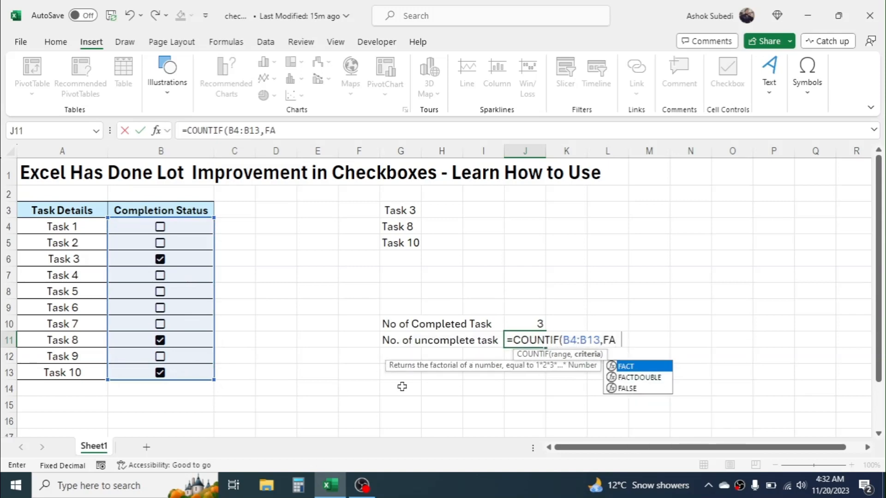
text(LSE)
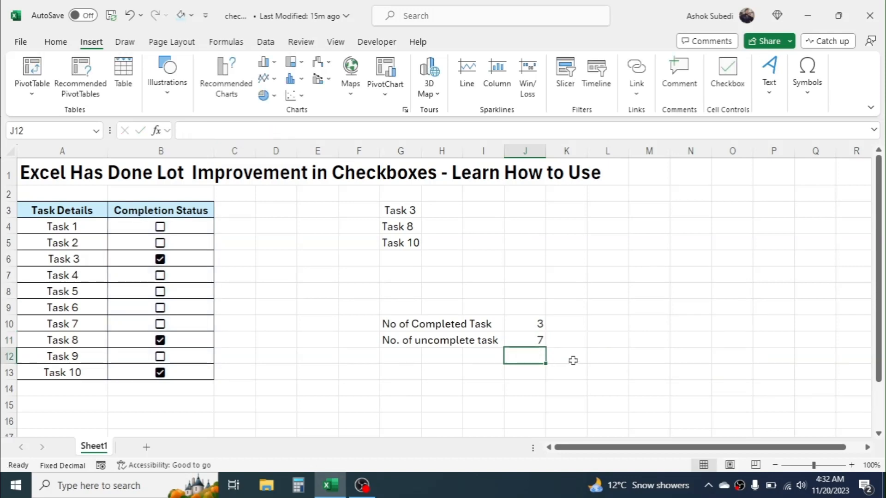
click(524, 339)
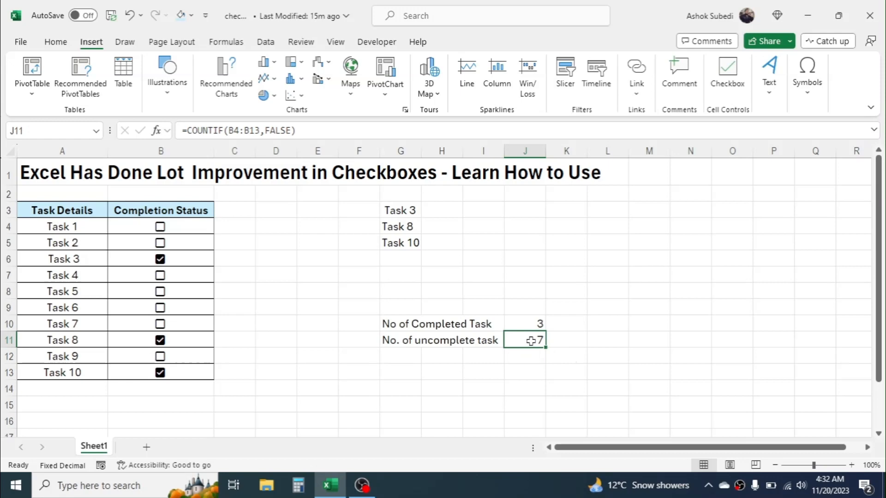
click(160, 227)
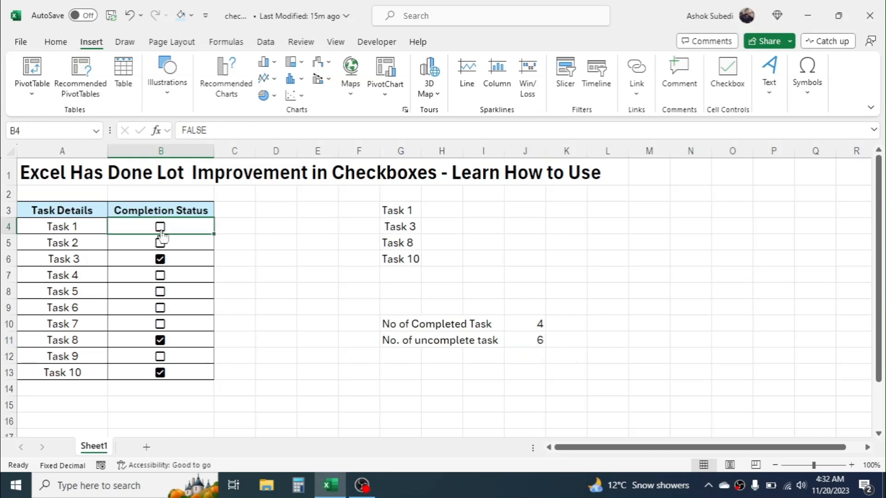
click(161, 227)
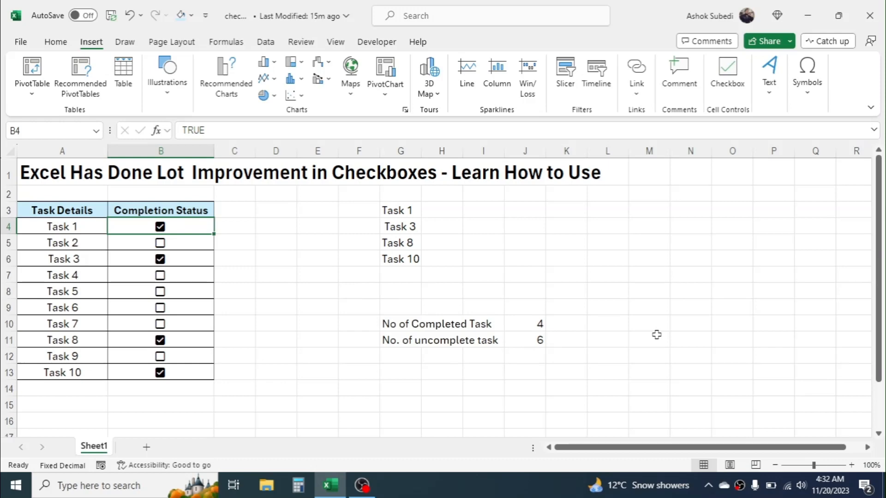
mouse_move(443, 286)
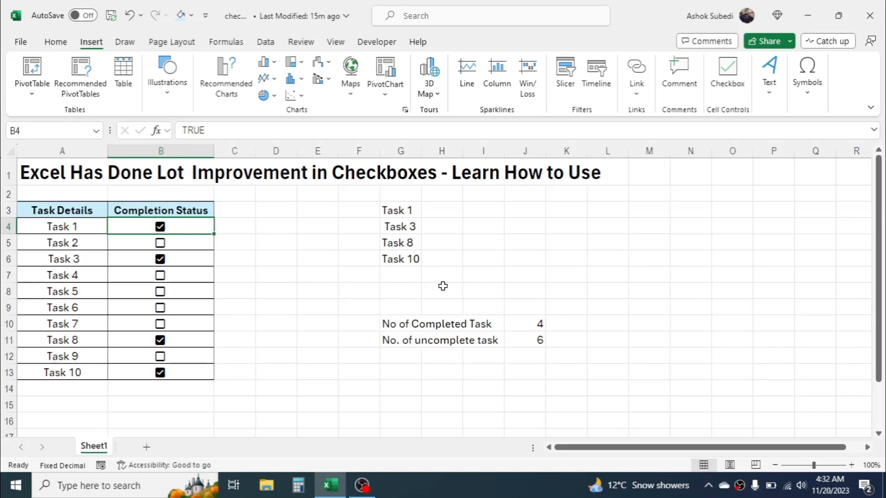
click(316, 259)
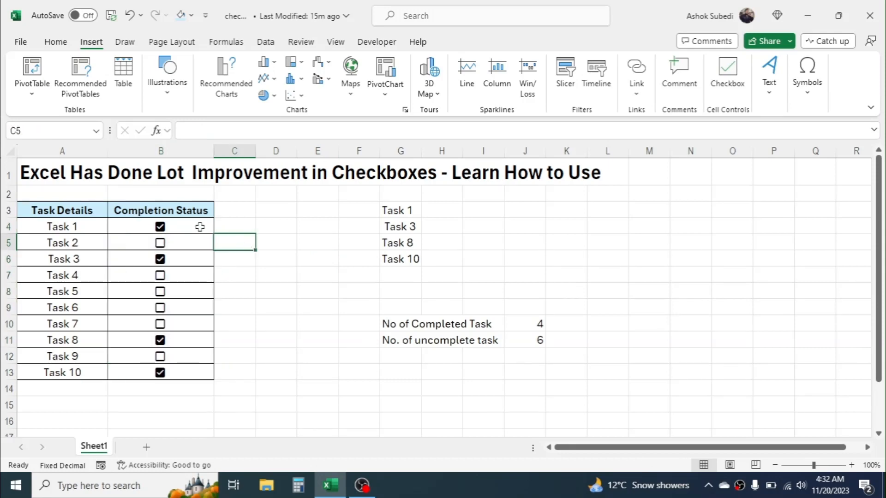
- Delete the checkboxes from B4:B13, emptying the filtered list and zeroing both counts
drag(161, 227, 161, 372)
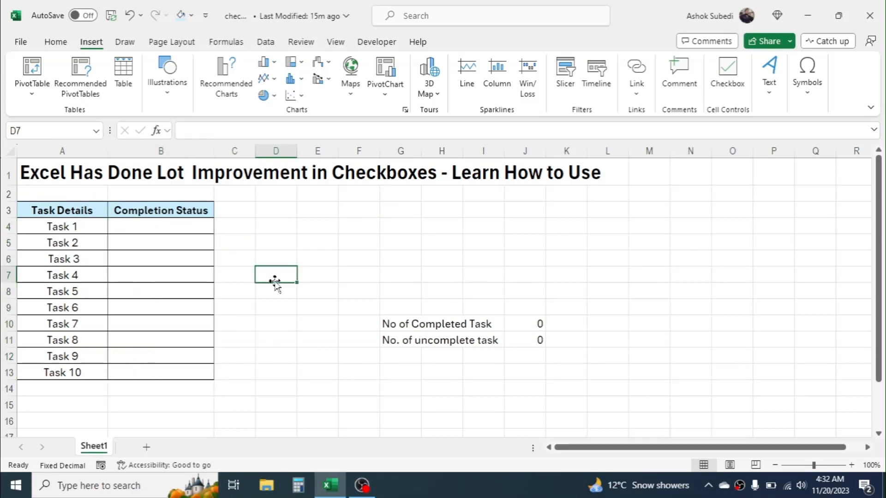
click(161, 243)
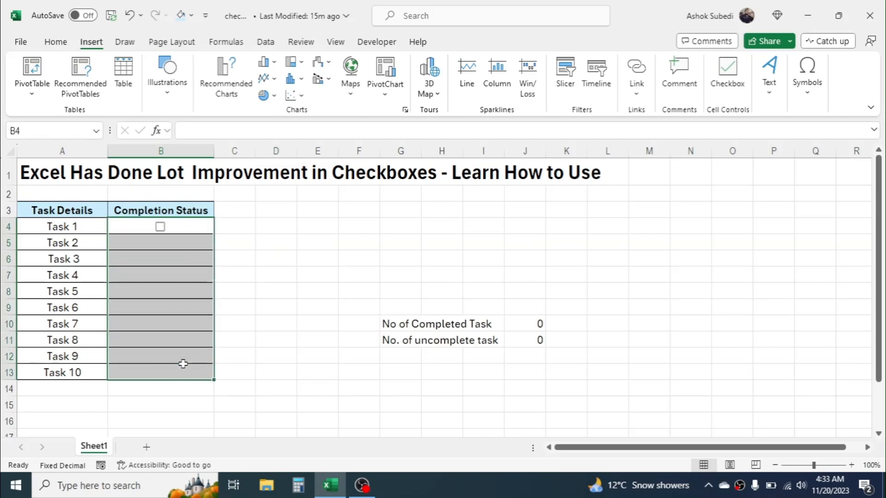
- Clear Formats on B4:B13 to strip the leftover checkbox formatting
click(55, 41)
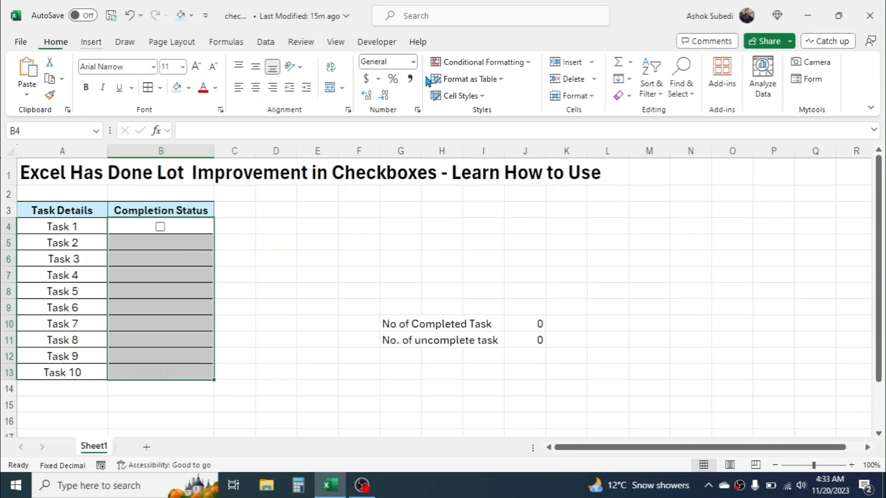
click(622, 95)
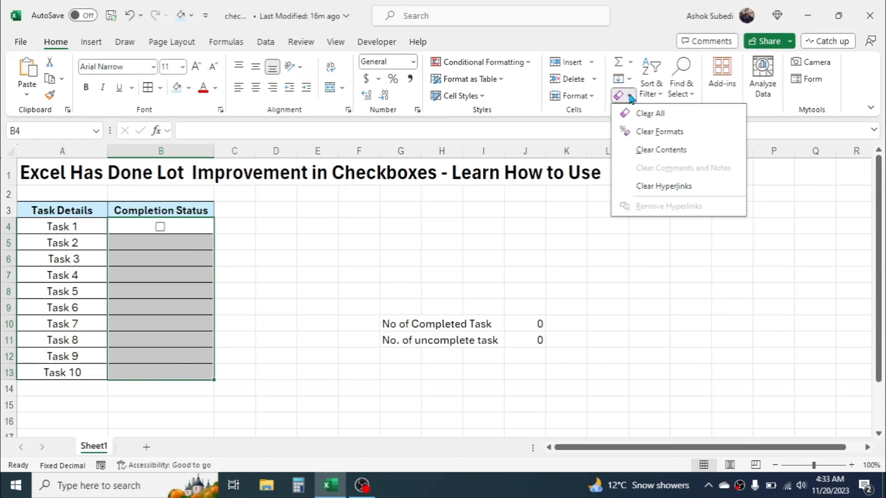
mouse_move(659, 131)
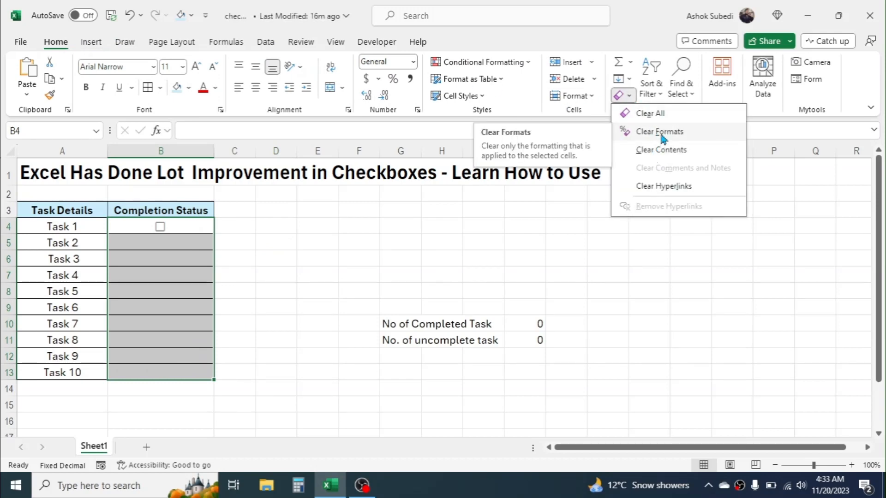
click(659, 131)
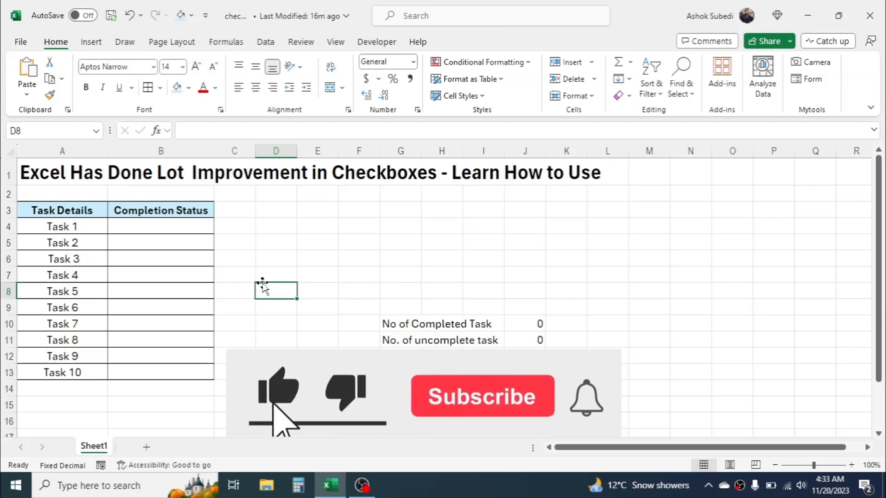
click(480, 396)
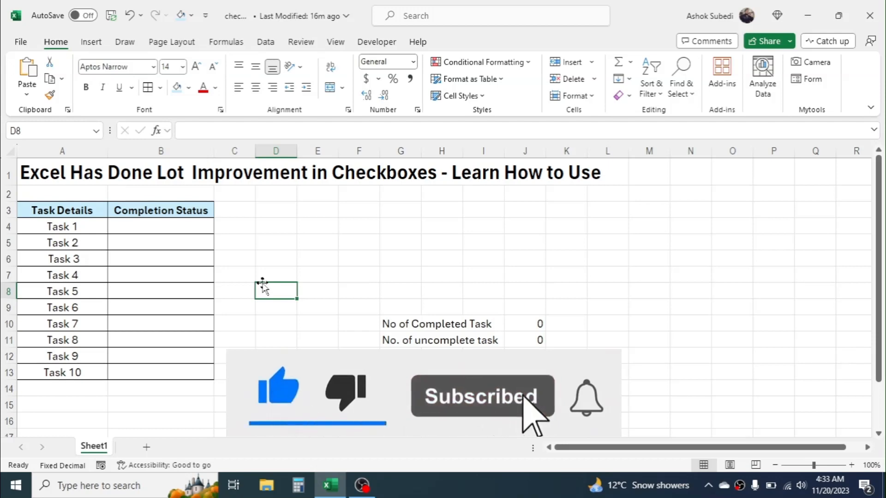